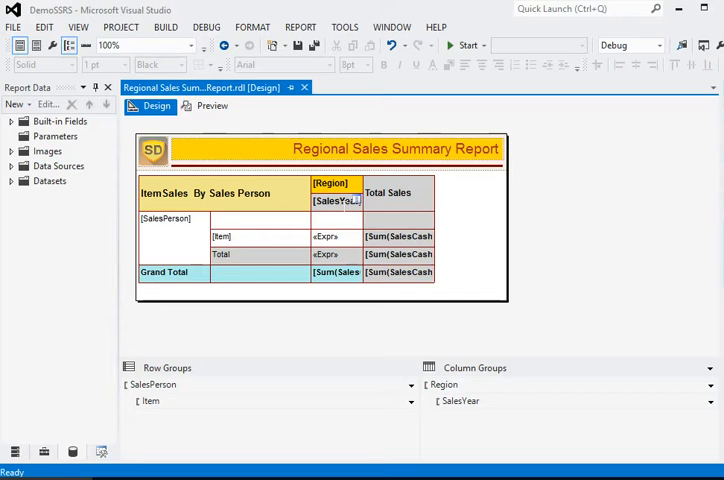
{"action": "mouse_move", "coordinate": [211, 106]}
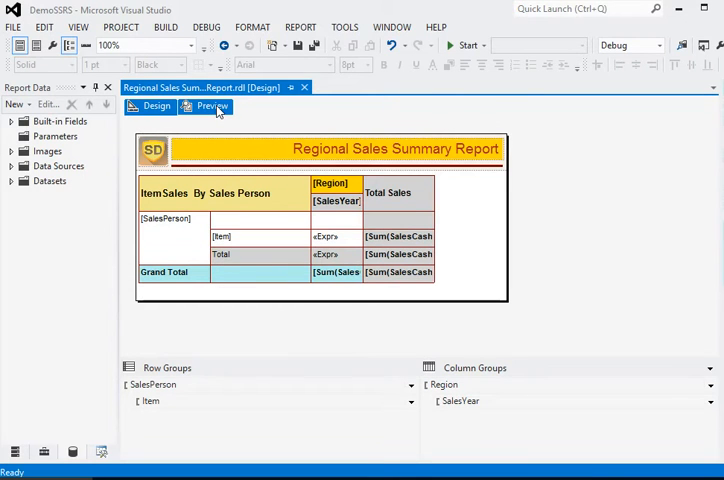
Preview the Regional Sales Summary Report, then return to Design to see the SalesYear warning.
{"action": "left_click", "coordinate": [211, 106]}
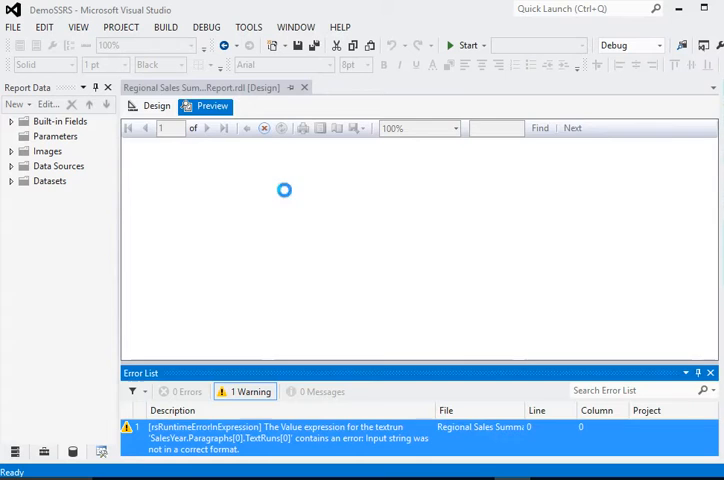
{"action": "left_click", "coordinate": [156, 106]}
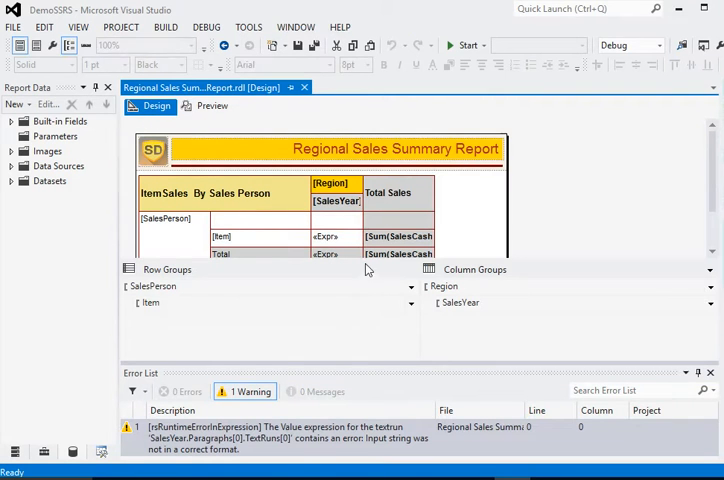
Switch to the Word document containing the getColumnCounter custom code.
{"action": "left_click", "coordinate": [330, 190]}
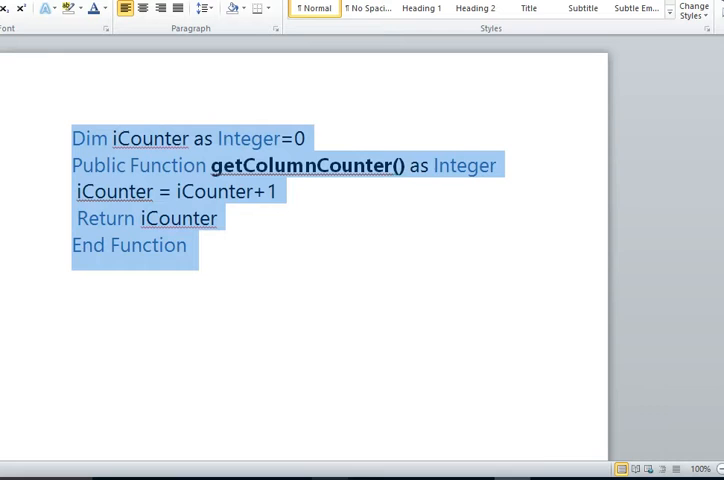
Inspect the getColumnCounter code and iCounter variable in Word, then return to the report designer.
{"action": "left_click", "coordinate": [188, 245]}
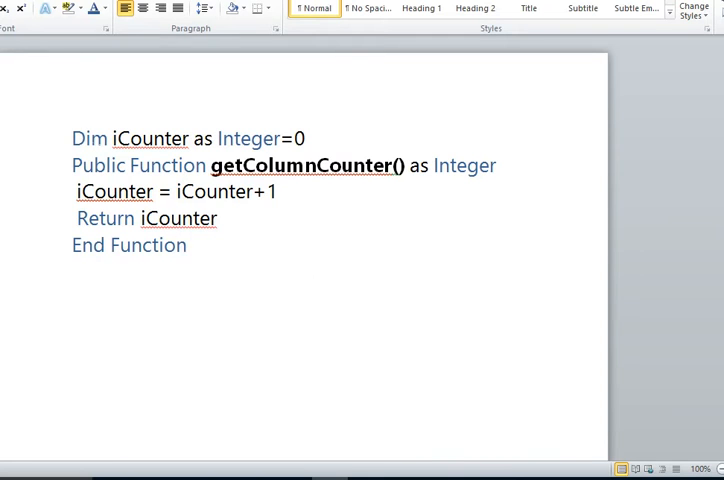
{"action": "double_click", "coordinate": [305, 165]}
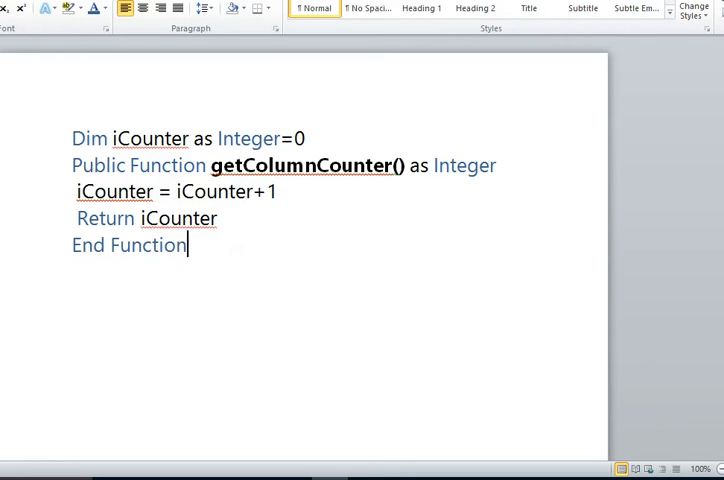
{"action": "double_click", "coordinate": [144, 138]}
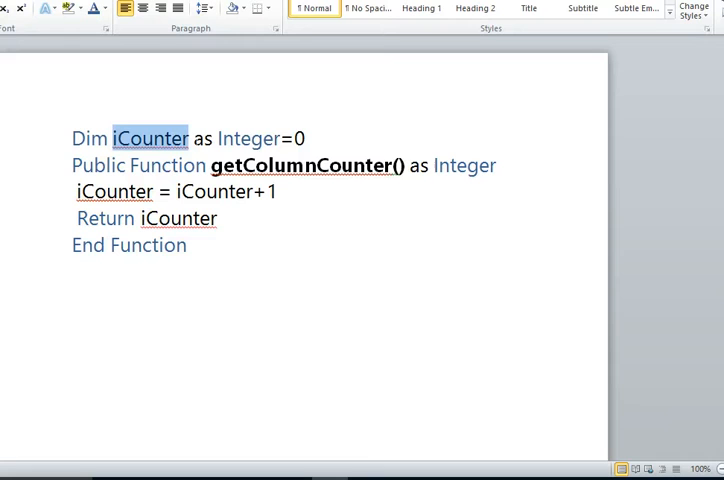
{"action": "left_click", "coordinate": [215, 218]}
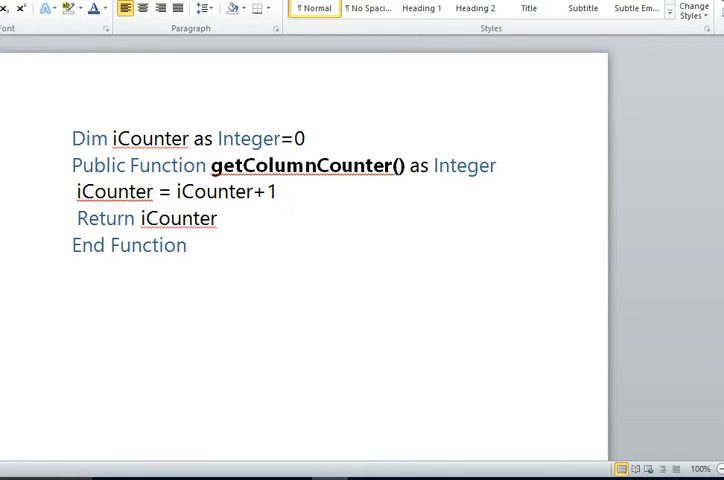
{"action": "left_click", "coordinate": [217, 218]}
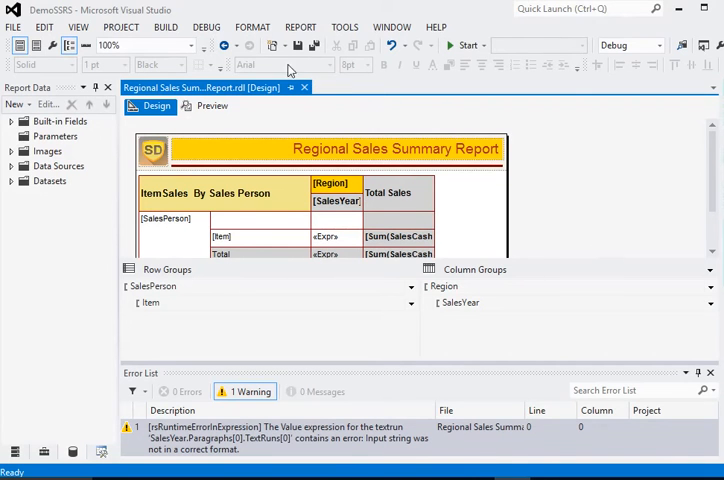
Paste the iCounter variable and getColumnCounter function into Report Properties custom code.
{"action": "left_click", "coordinate": [300, 27]}
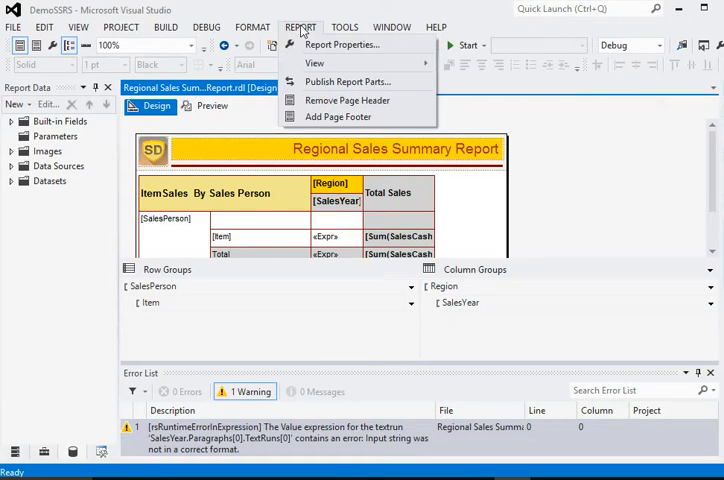
{"action": "left_click", "coordinate": [342, 44]}
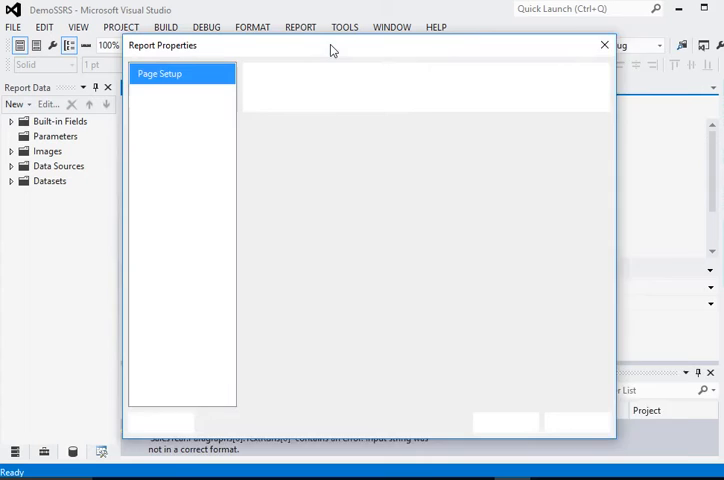
{"action": "left_click", "coordinate": [147, 93]}
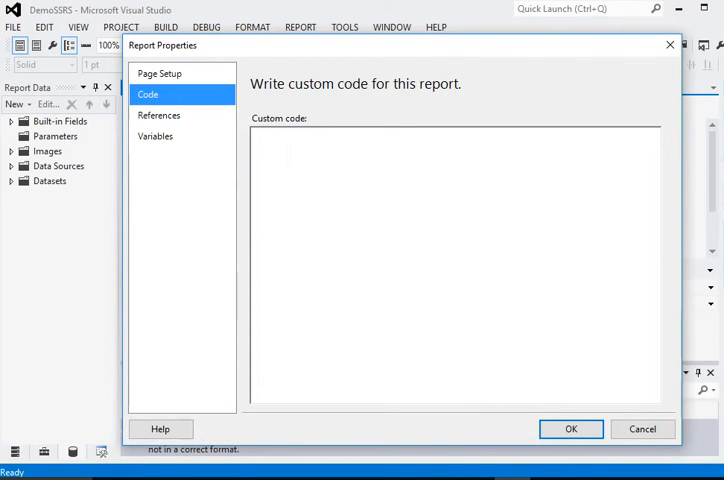
{"action": "type", "text": "Alternate column colors in SQL 2008 Matrix"}
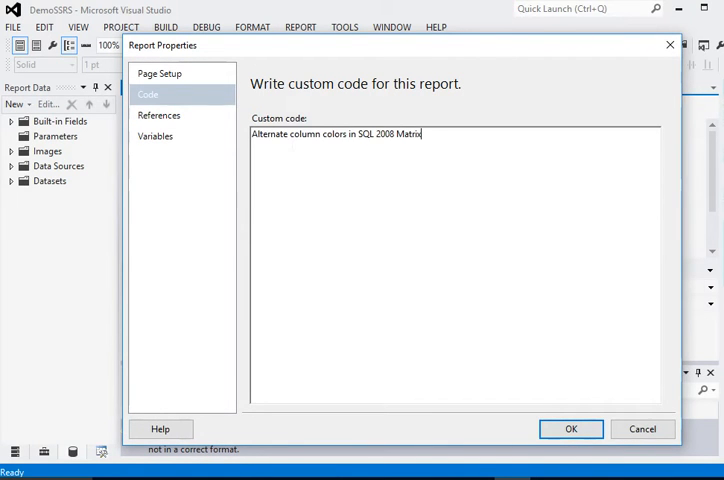
{"action": "left_click", "coordinate": [159, 115]}
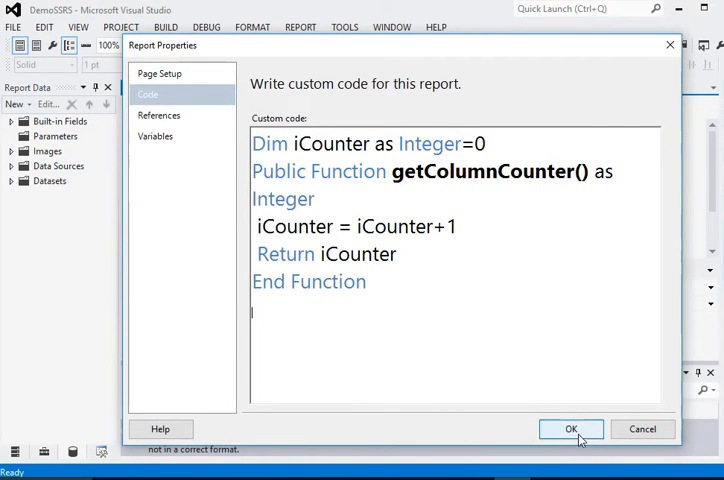
{"action": "left_click", "coordinate": [570, 428]}
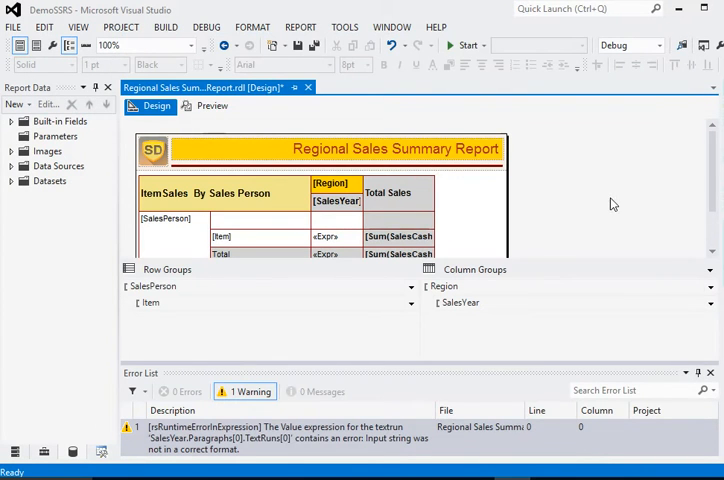
{"action": "mouse_move", "coordinate": [211, 107]}
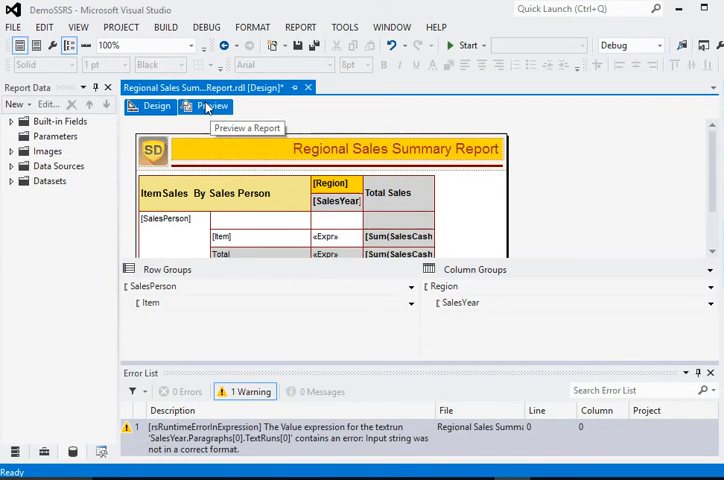
{"action": "left_click", "coordinate": [211, 106]}
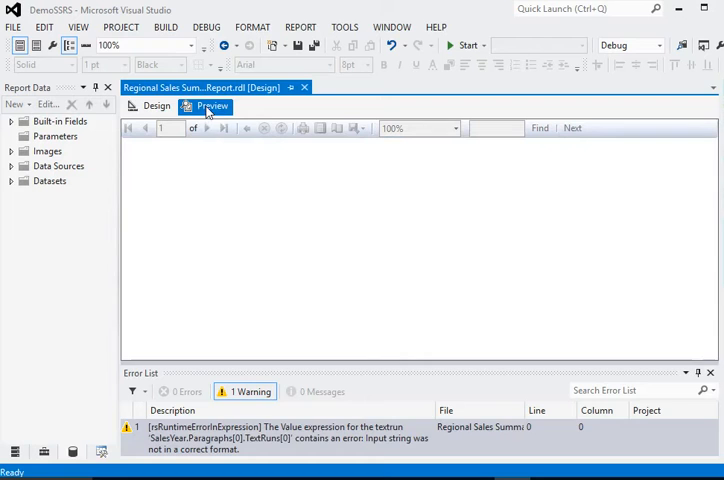
{"action": "left_click", "coordinate": [211, 105]}
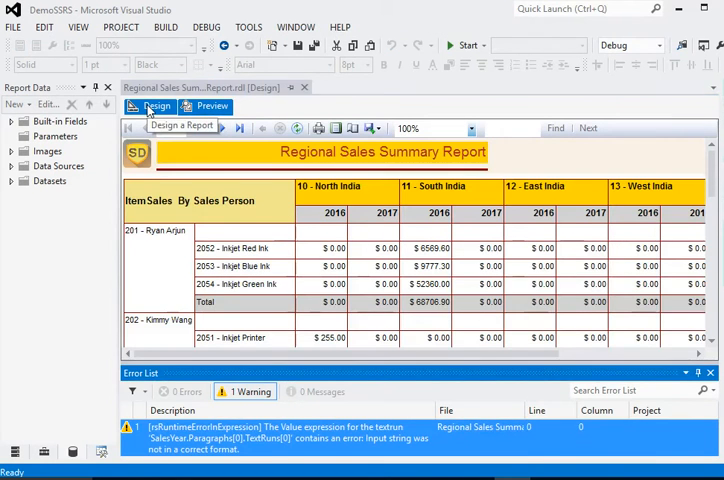
{"action": "left_click", "coordinate": [157, 106]}
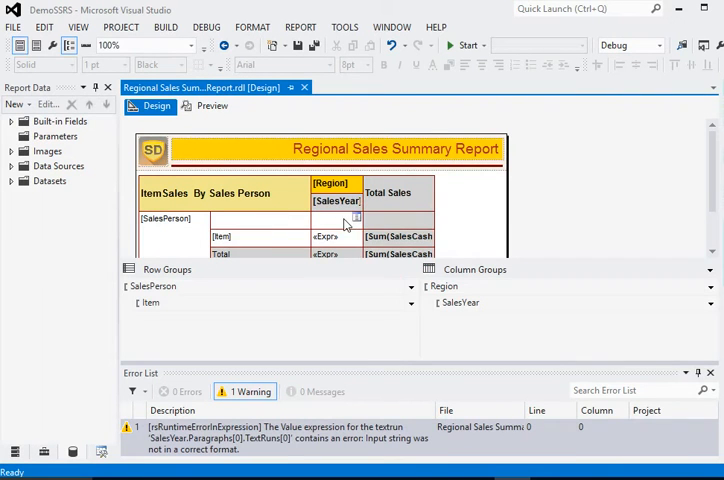
{"action": "left_click", "coordinate": [443, 286]}
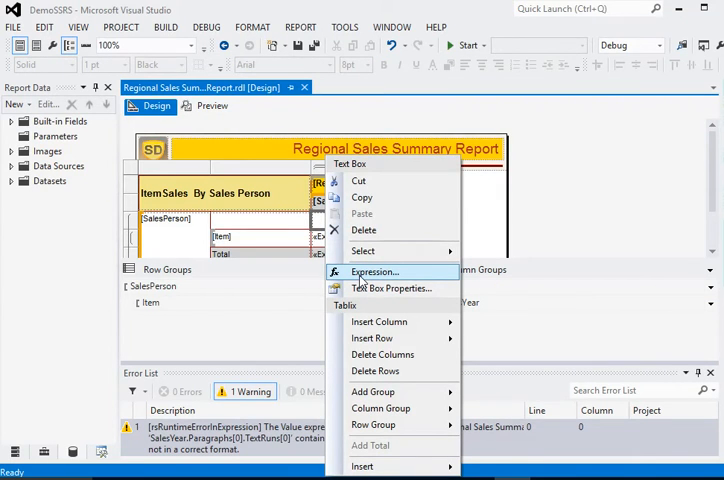
Set the empty SalesPerson-row cell to =code.getColumnCounter() and preview the numbered columns.
{"action": "left_click", "coordinate": [374, 271]}
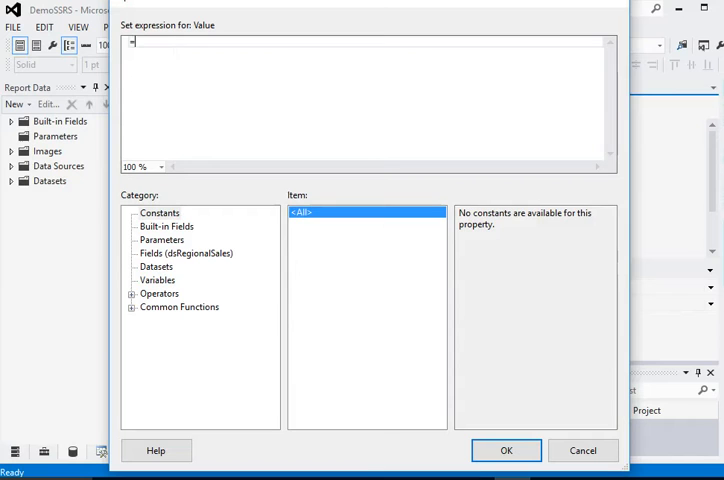
{"action": "type", "text": "code."}
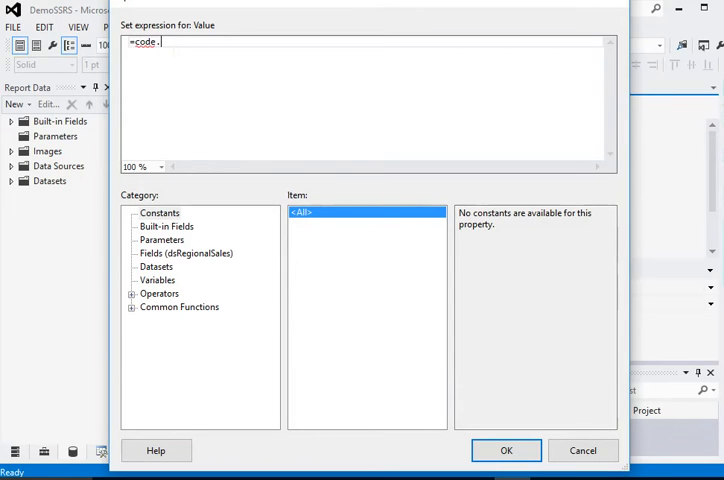
{"action": "type", "text": "getCou"}
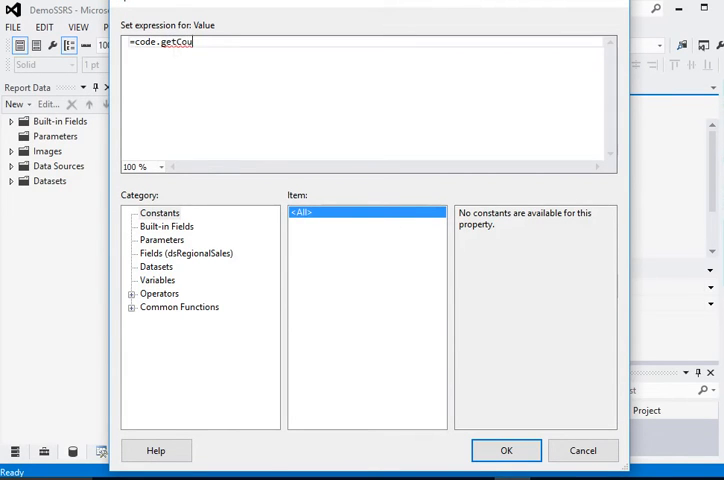
{"action": "type", "text": "lmn"}
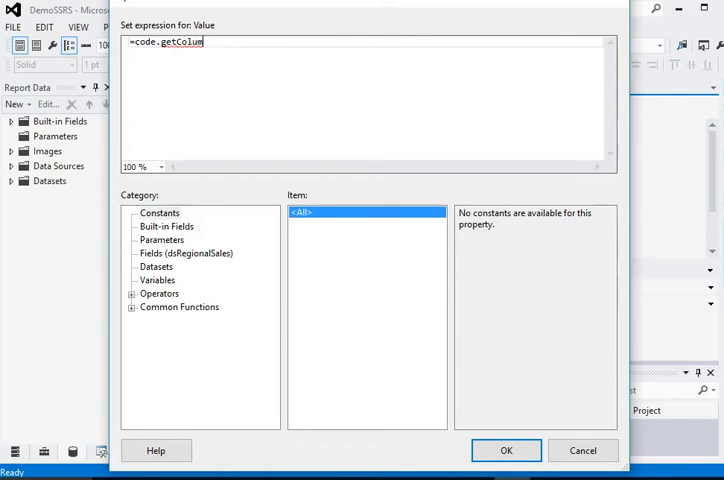
{"action": "type", "text": "nCounter"}
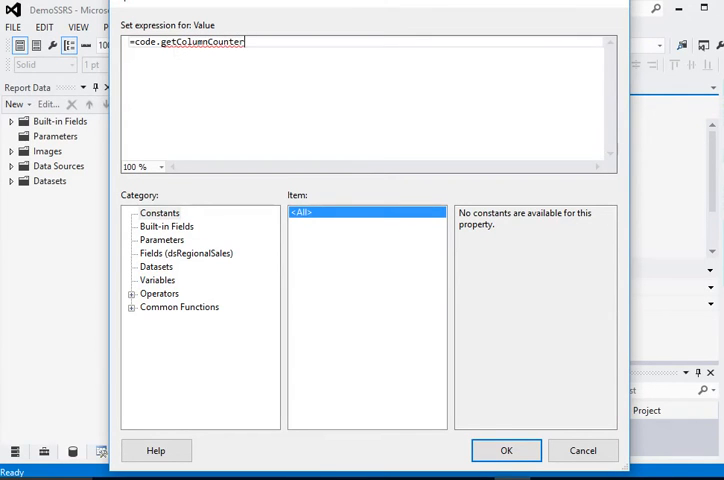
{"action": "type", "text": "()"}
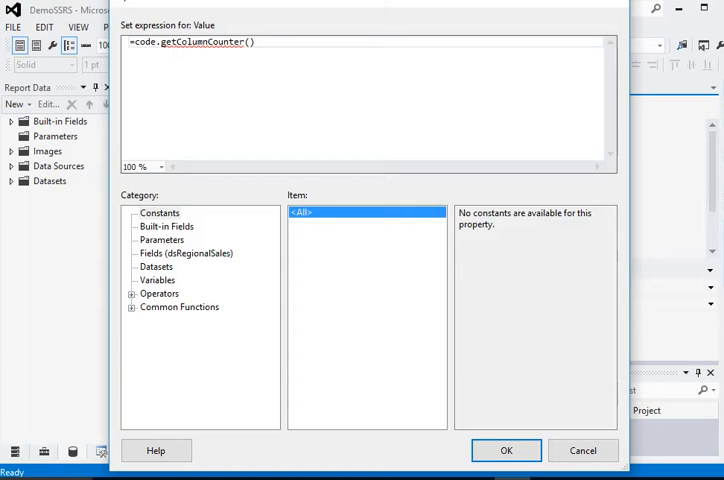
{"action": "mouse_move", "coordinate": [431, 388]}
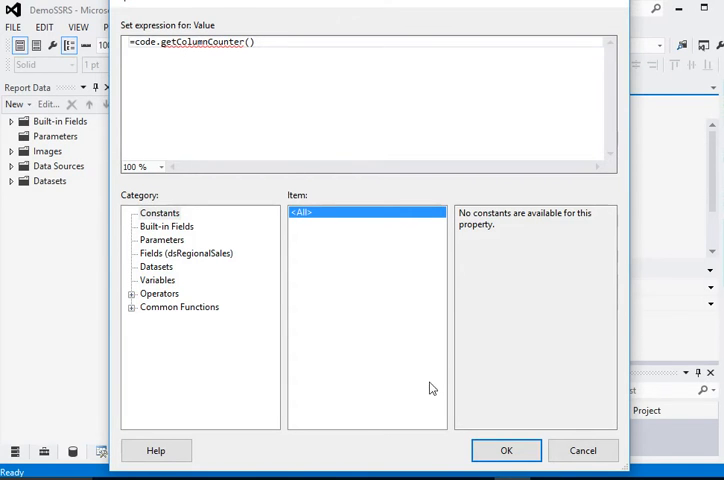
{"action": "left_click", "coordinate": [506, 450]}
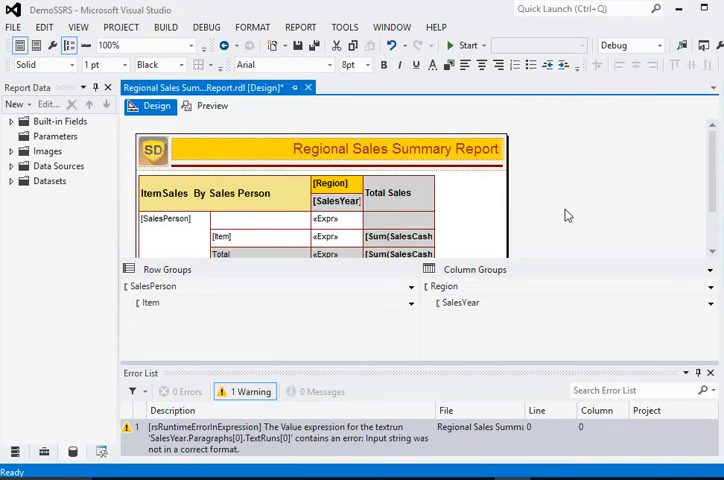
{"action": "left_click", "coordinate": [210, 106]}
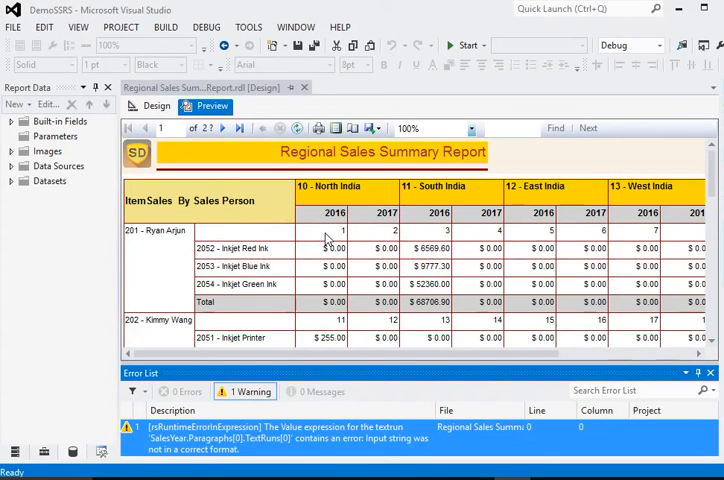
{"action": "mouse_move", "coordinate": [478, 237]}
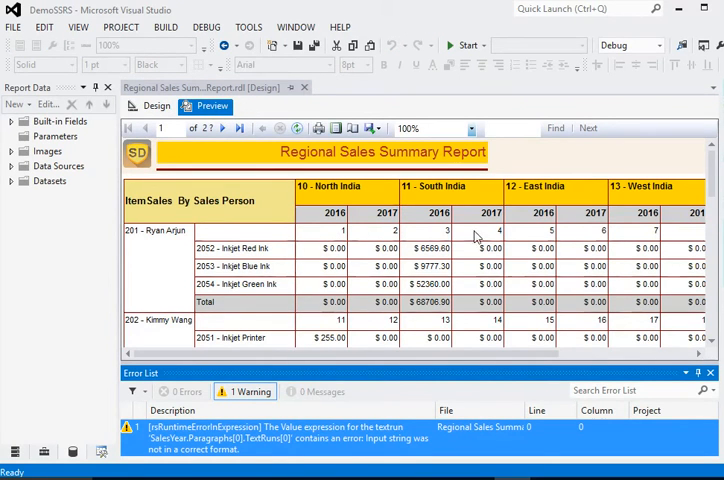
{"action": "mouse_move", "coordinate": [668, 234]}
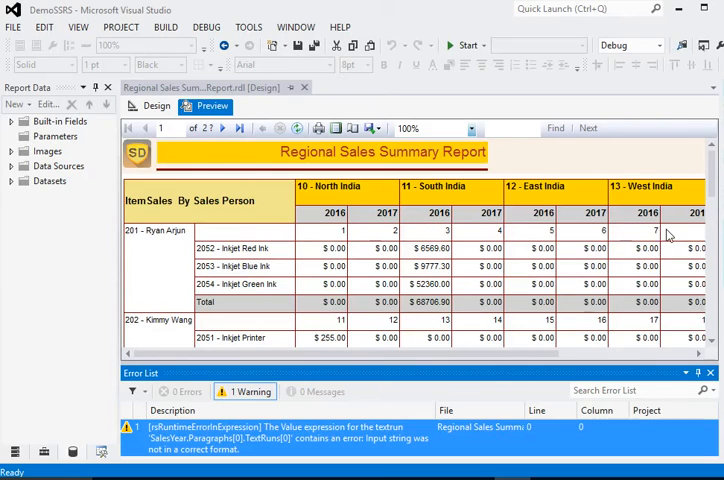
{"action": "mouse_move", "coordinate": [372, 257]}
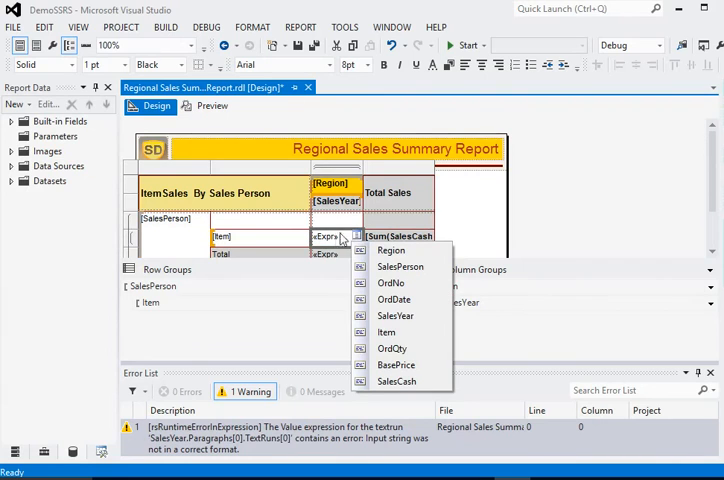
{"action": "mouse_move", "coordinate": [657, 224]}
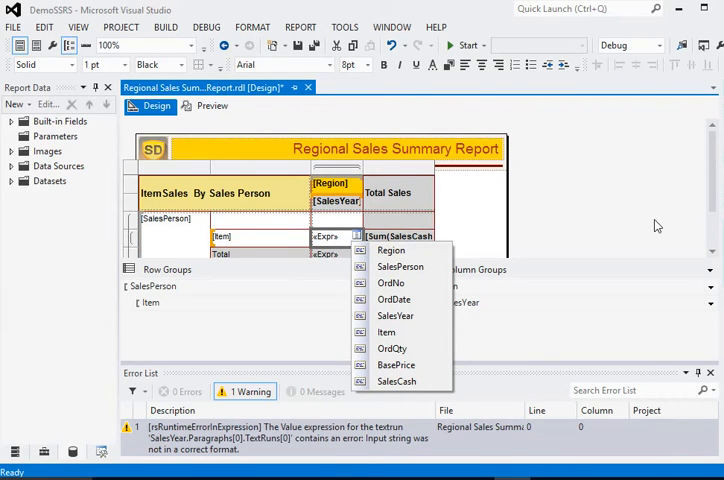
Open the BackgroundColor expression editor for the SalesCash cell.
{"action": "left_click", "coordinate": [397, 381]}
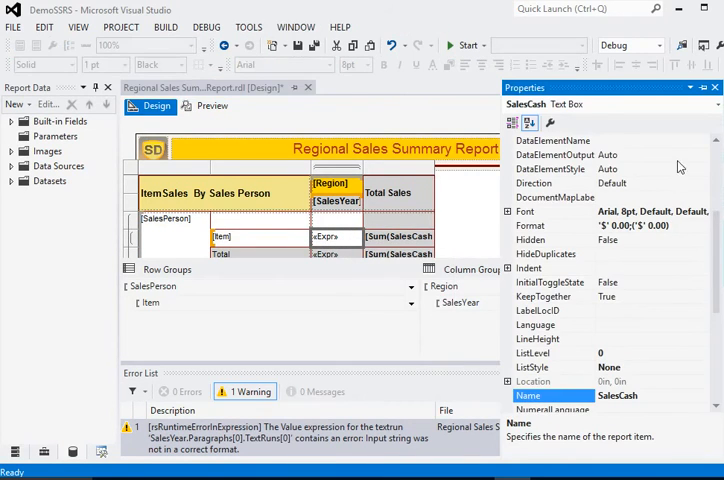
{"action": "scroll", "scroll_direction": "up", "scroll_amount": 3}
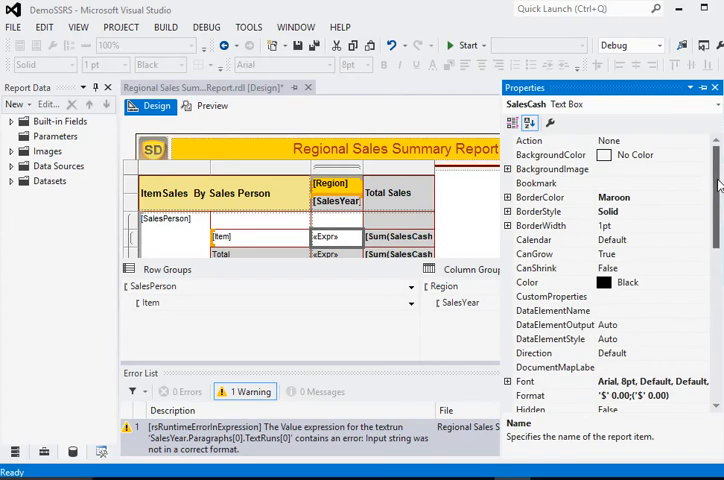
{"action": "left_click", "coordinate": [551, 155]}
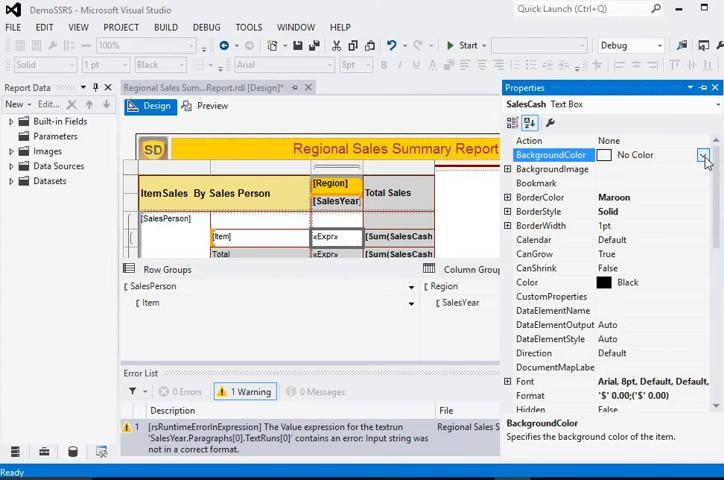
{"action": "left_click", "coordinate": [703, 155]}
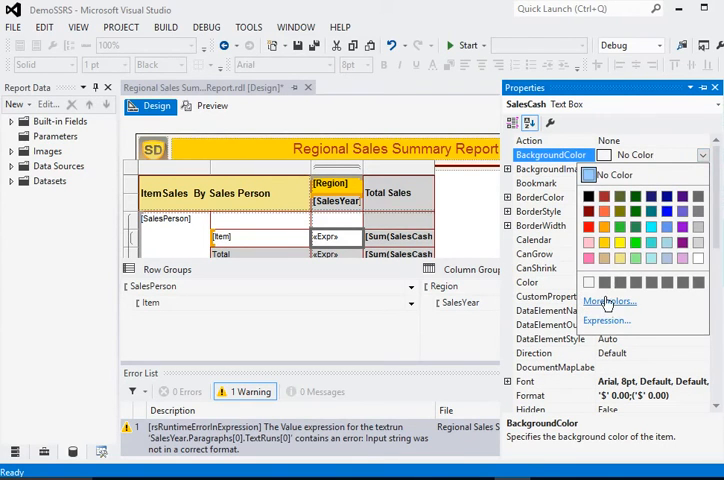
{"action": "left_click", "coordinate": [607, 320]}
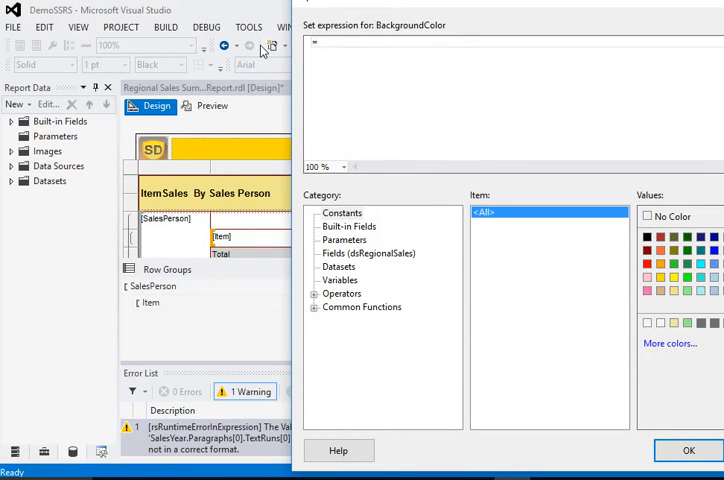
Enter the condition IIF(code.getColumnCounter MOD 2=0 in the background expression.
{"action": "type", "text": "IIF"}
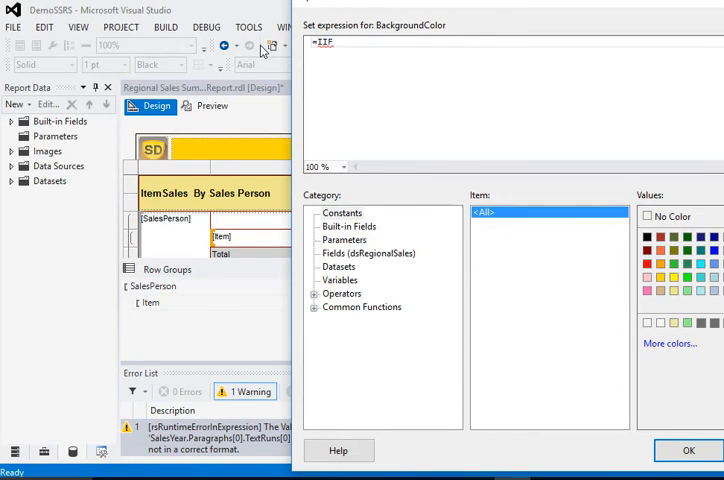
{"action": "type", "text": "(co"}
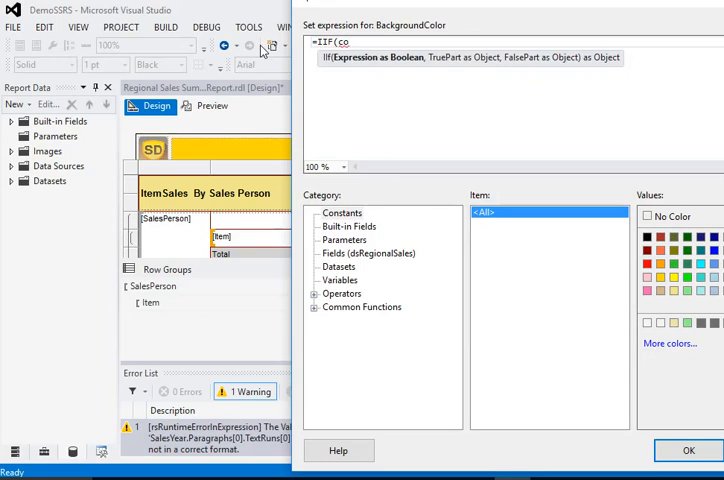
{"action": "type", "text": "de."}
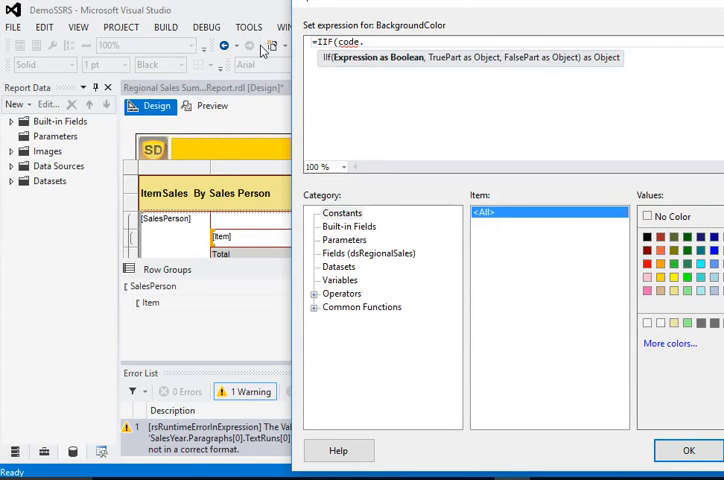
{"action": "type", "text": "get"}
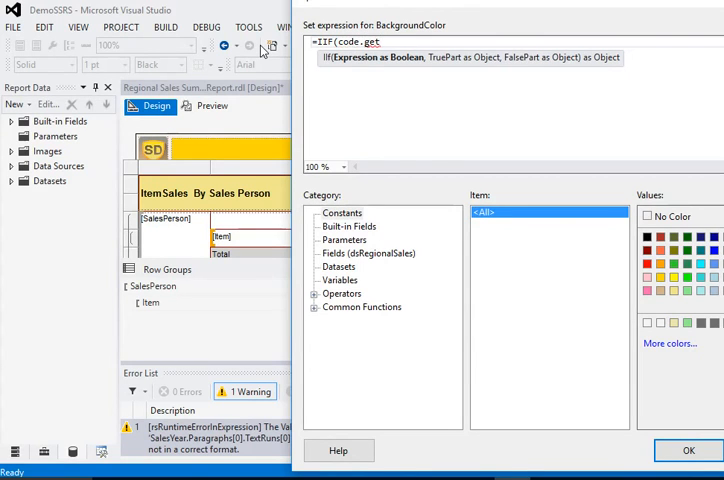
{"action": "type", "text": "Column"}
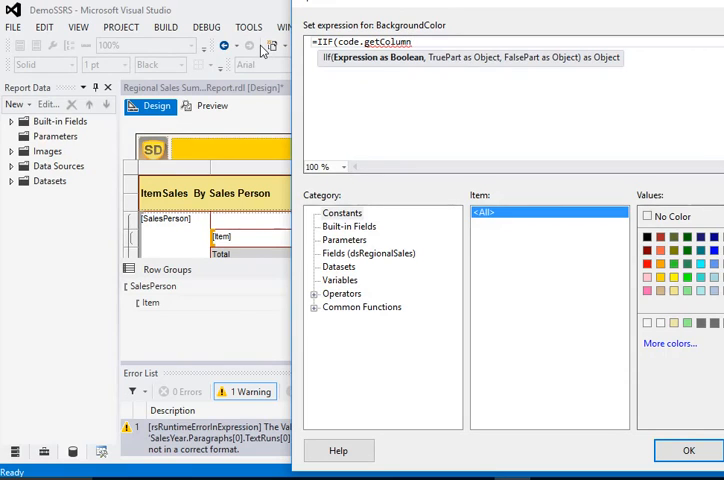
{"action": "type", "text": "Co"}
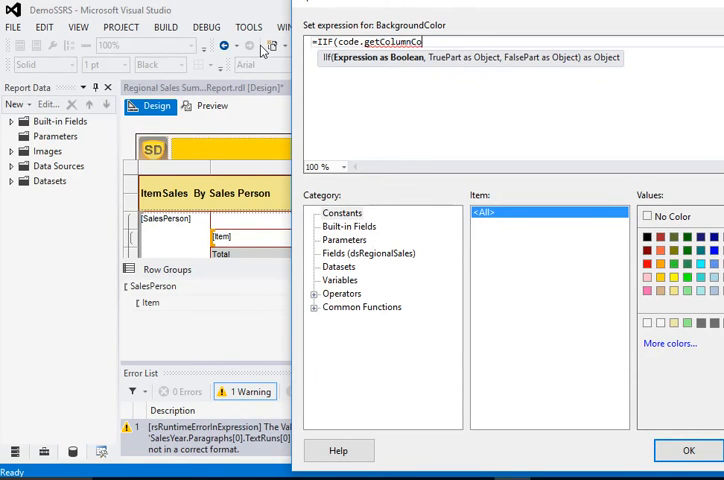
{"action": "type", "text": "unter"}
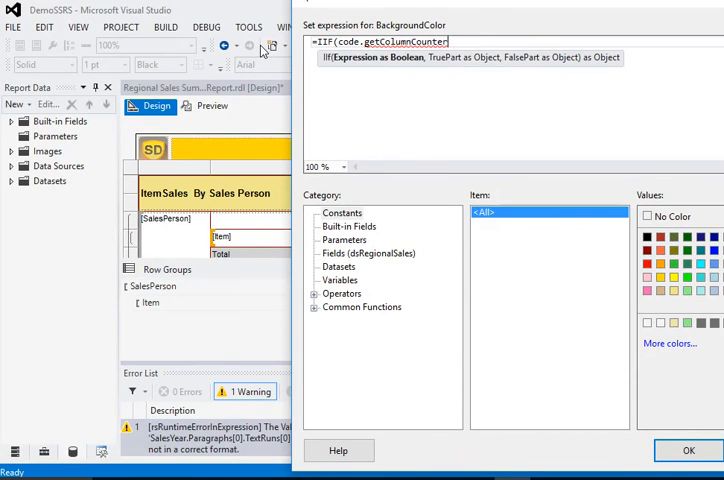
{"action": "type", "text": "MOD"}
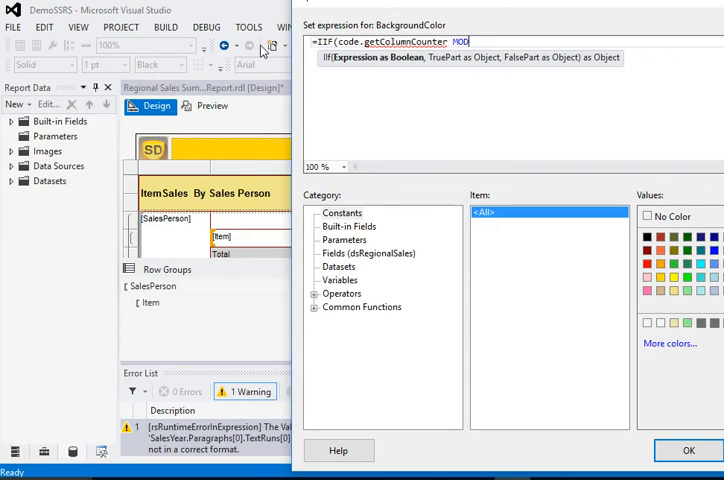
{"action": "type", "text": "2"}
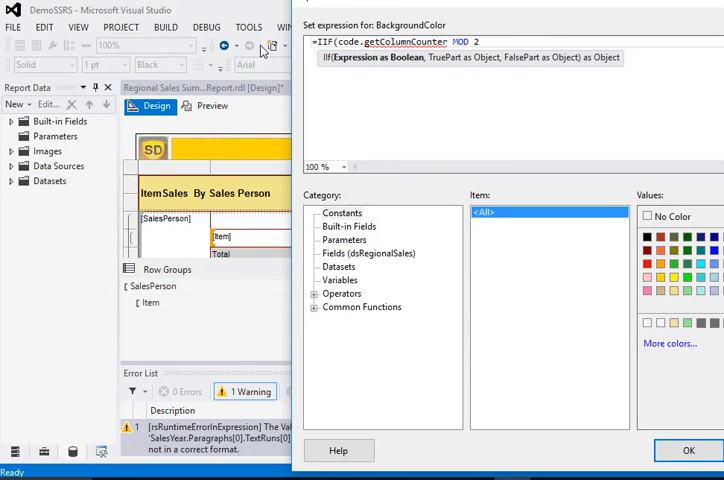
{"action": "type", "text": "=0"}
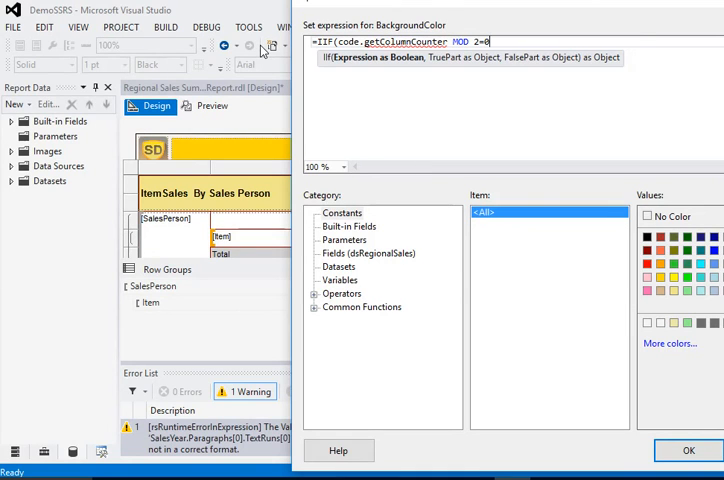
Complete the expression with "LightGreen" and "Pink" results and confirm it.
{"action": "type", "text": ","}
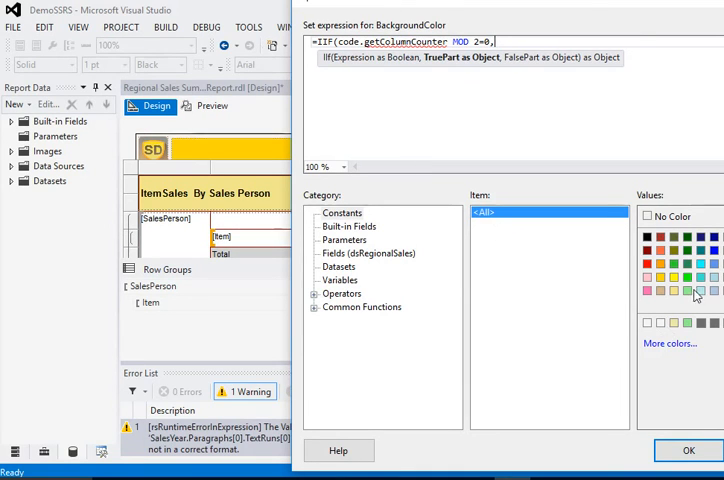
{"action": "left_click", "coordinate": [688, 291]}
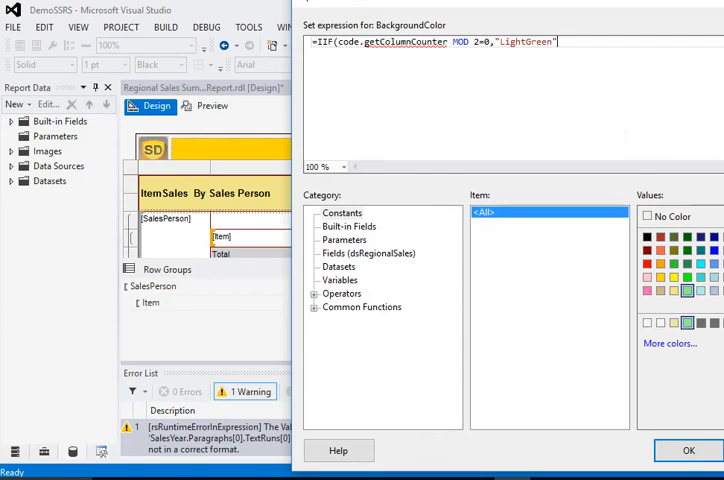
{"action": "type", "text": ", \"Pink"}
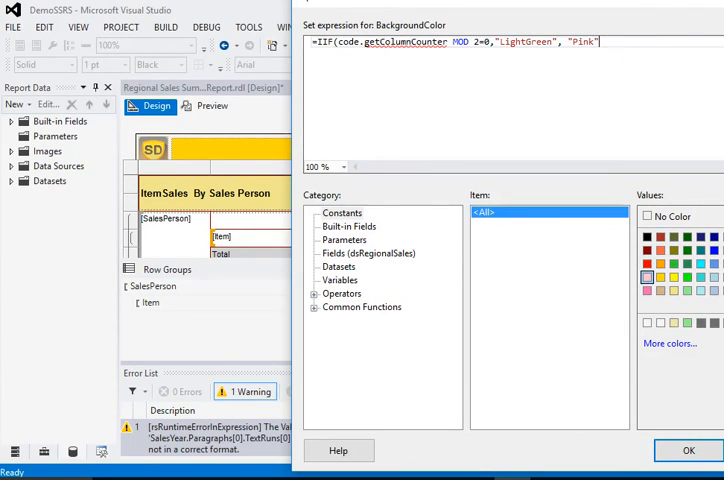
{"action": "type", "text": ")"}
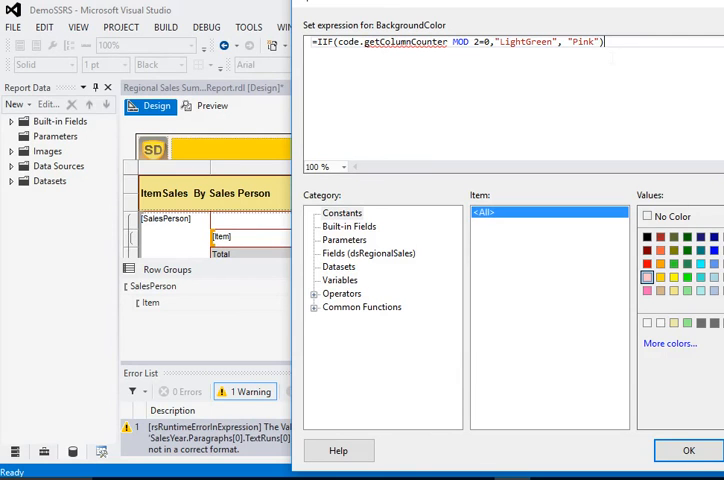
{"action": "left_click", "coordinate": [688, 450]}
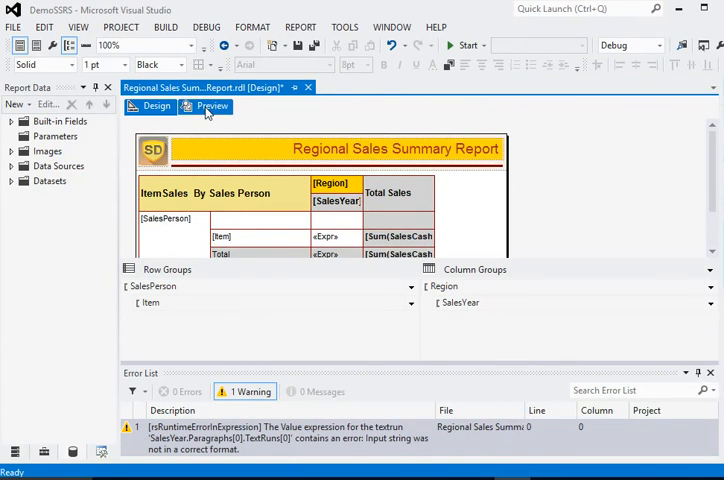
Preview the report and scroll right to check the alternating pink and light-green columns.
{"action": "left_click", "coordinate": [212, 106]}
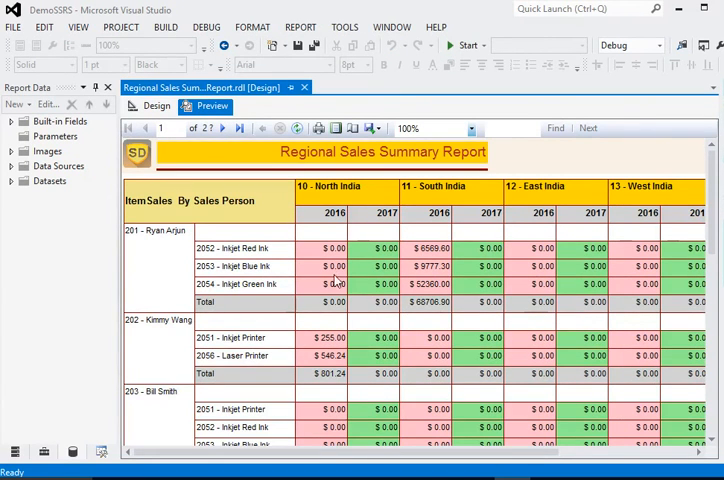
{"action": "mouse_move", "coordinate": [413, 283]}
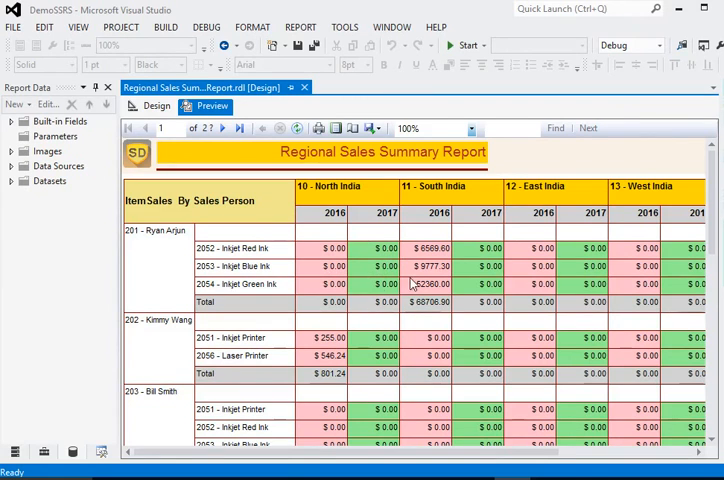
{"action": "scroll", "scroll_direction": "right", "scroll_amount": 3}
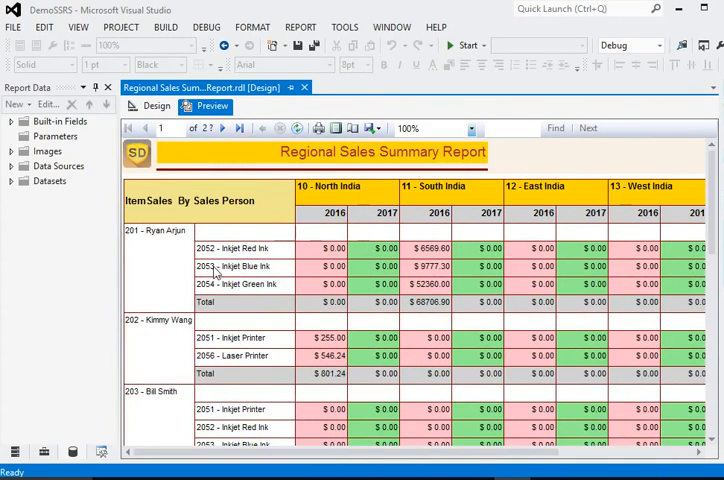
{"action": "mouse_move", "coordinate": [305, 240]}
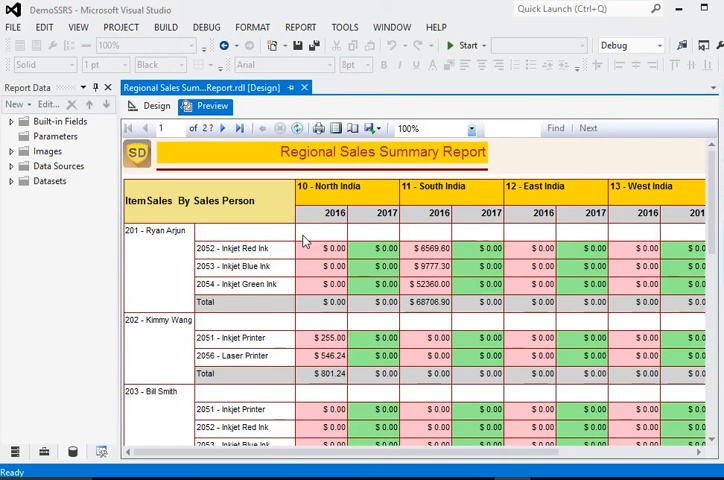
{"action": "mouse_move", "coordinate": [580, 413]}
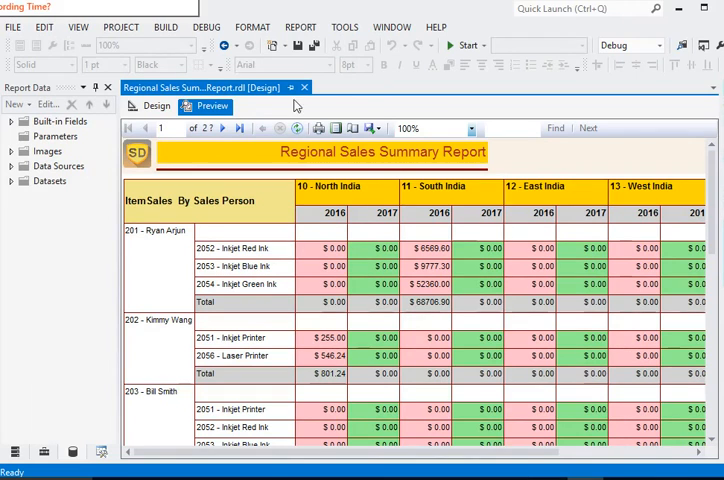
{"action": "mouse_move", "coordinate": [434, 222]}
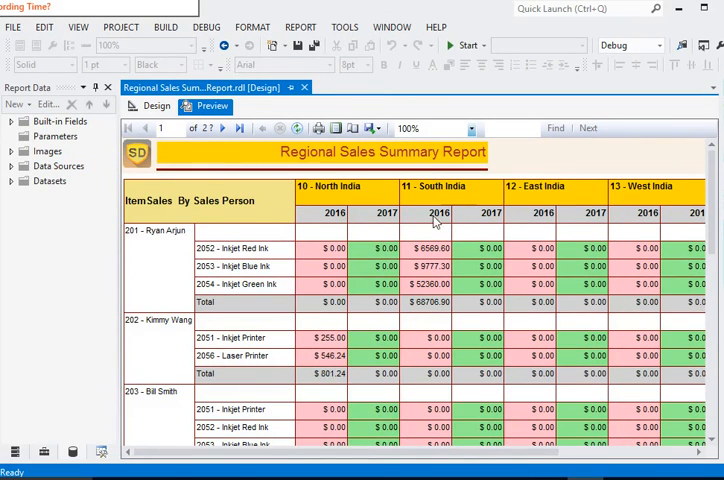